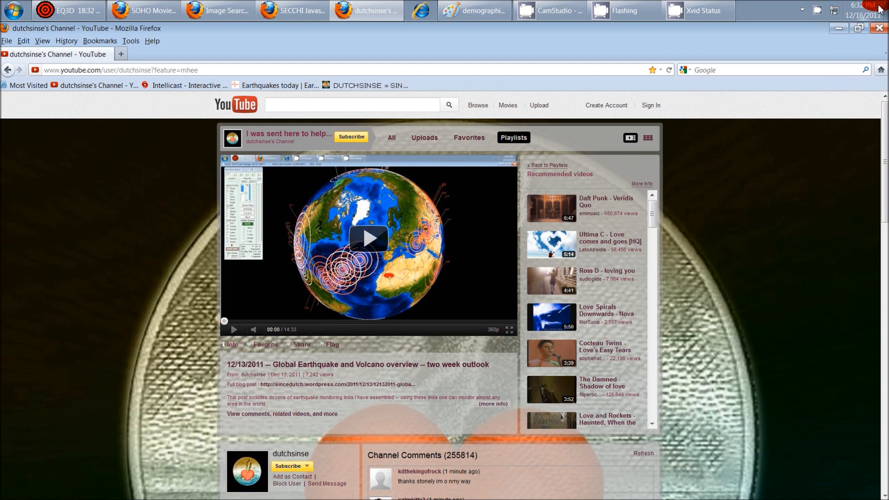
mouse_move(876, 11)
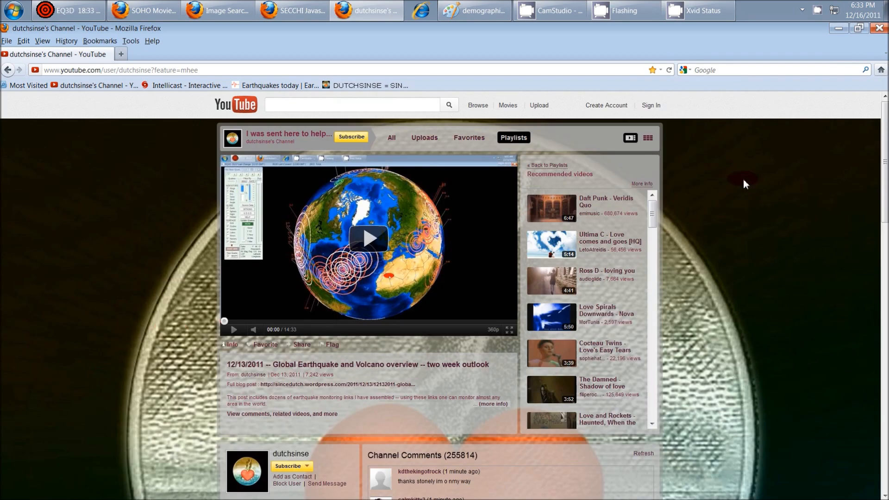
mouse_move(667, 129)
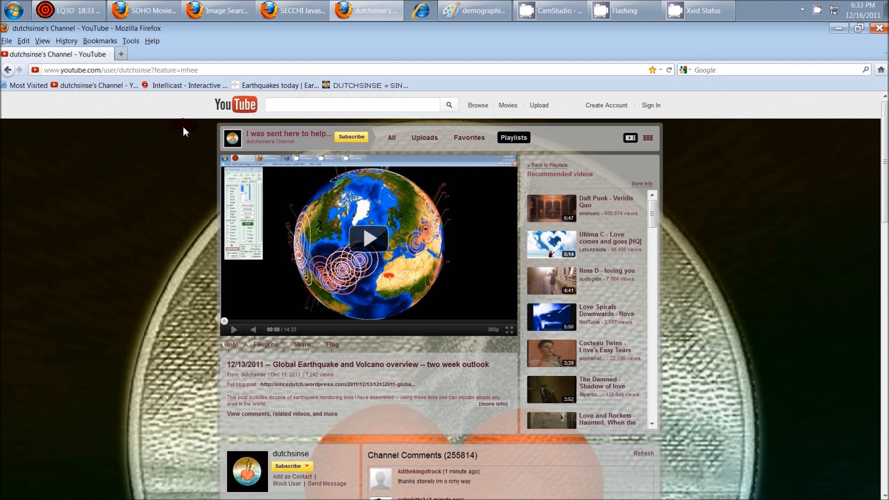
mouse_move(736, 182)
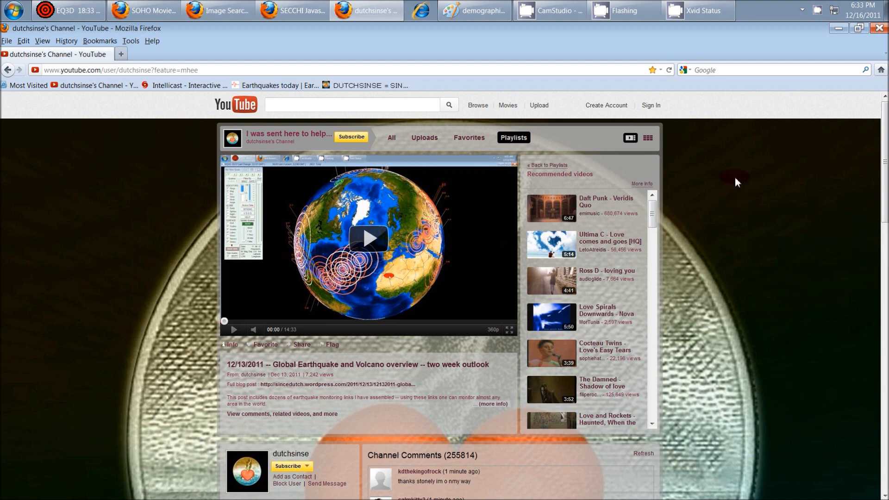
mouse_move(405, 125)
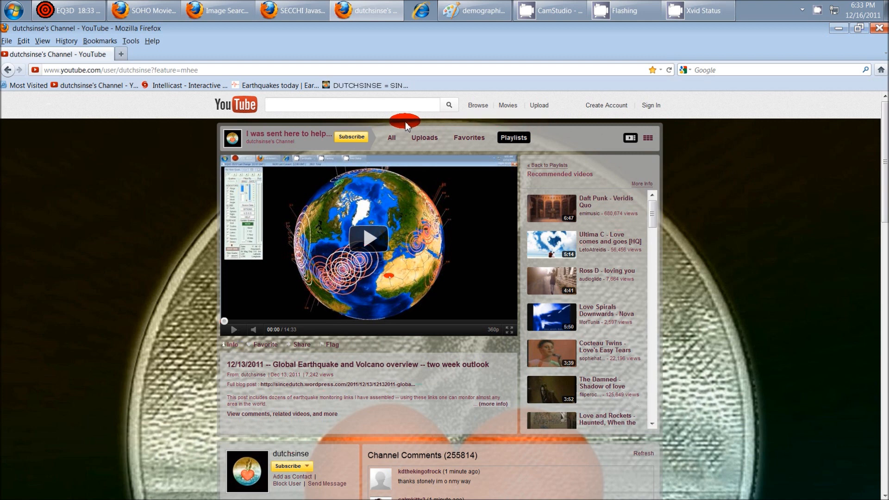
mouse_move(798, 128)
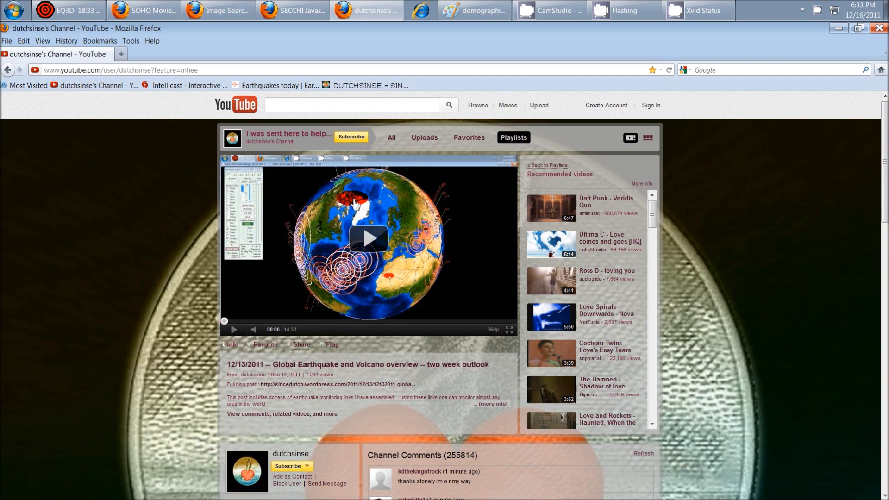
Step: Show the channel's Uploads list beside the player, with recent earthquake and comet videos
scroll(down, 3)
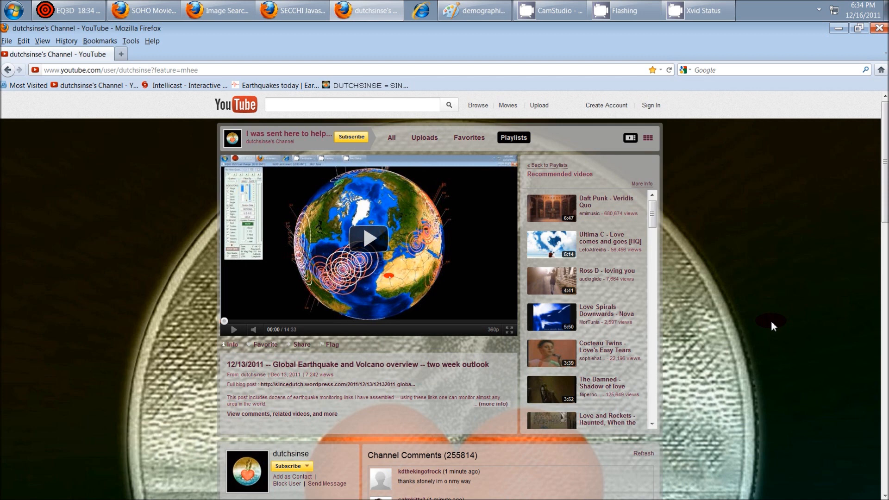
mouse_move(443, 332)
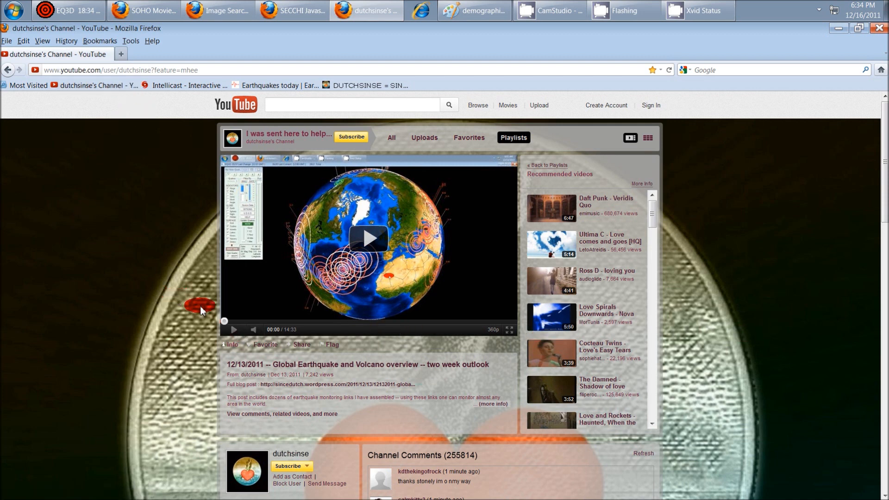
scroll(down, 3)
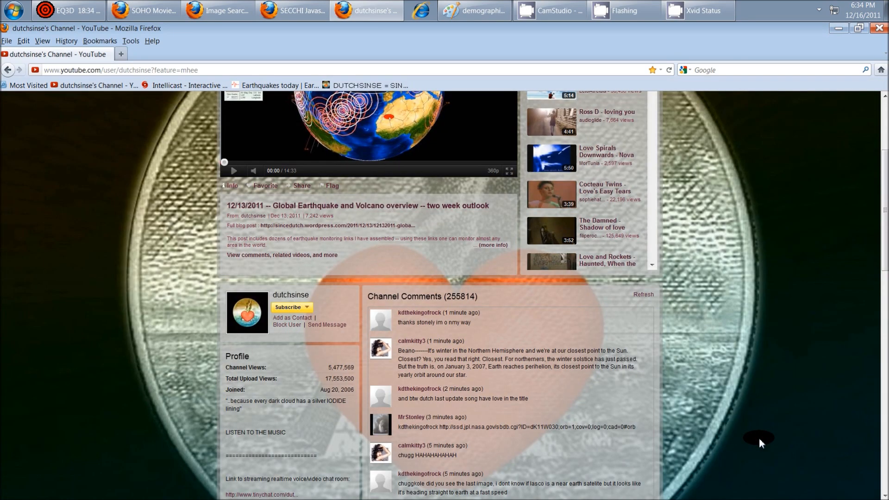
click(425, 137)
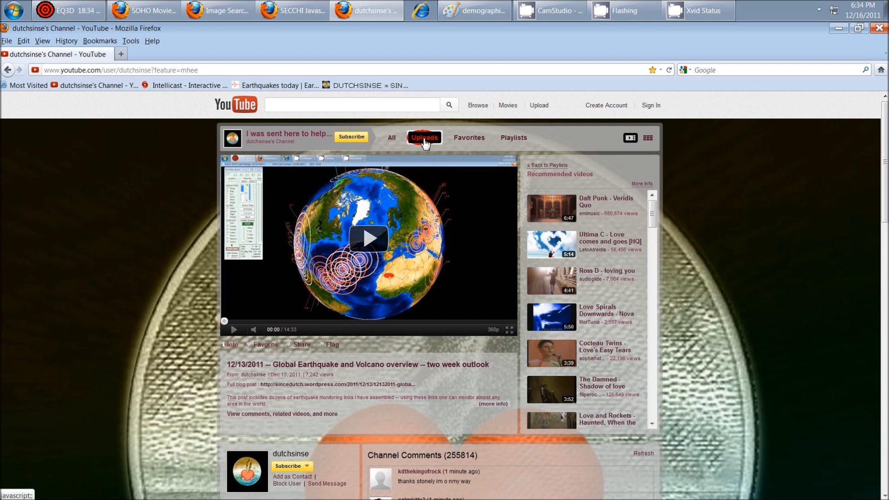
click(424, 137)
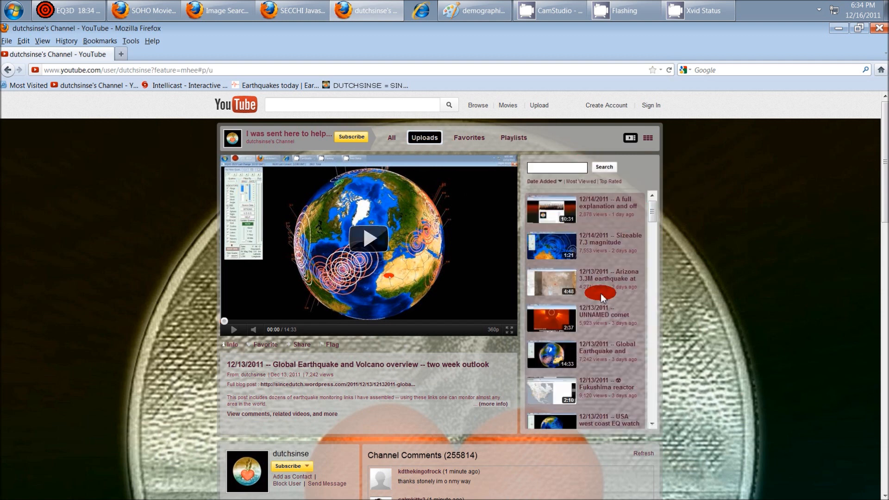
mouse_move(561, 324)
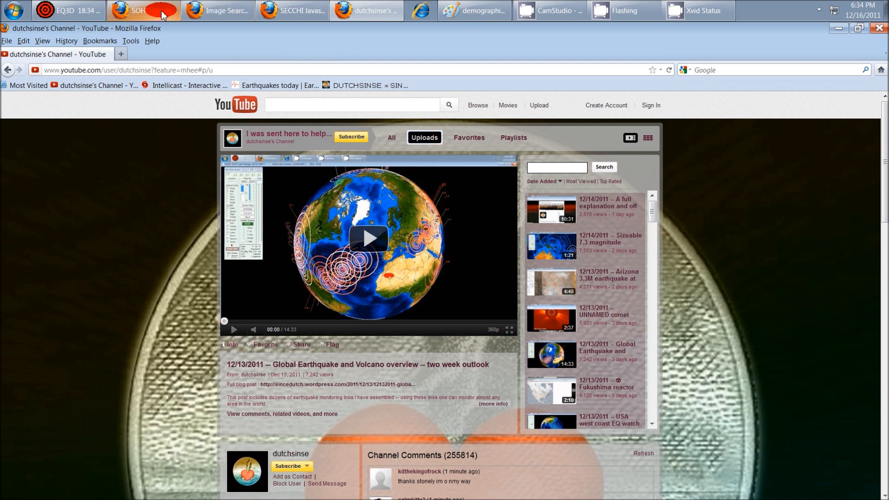
Step: Step the LASCO movie from frame 299 to frame 308, dated 2011/12/16 06:12, following the comet's tail
click(143, 10)
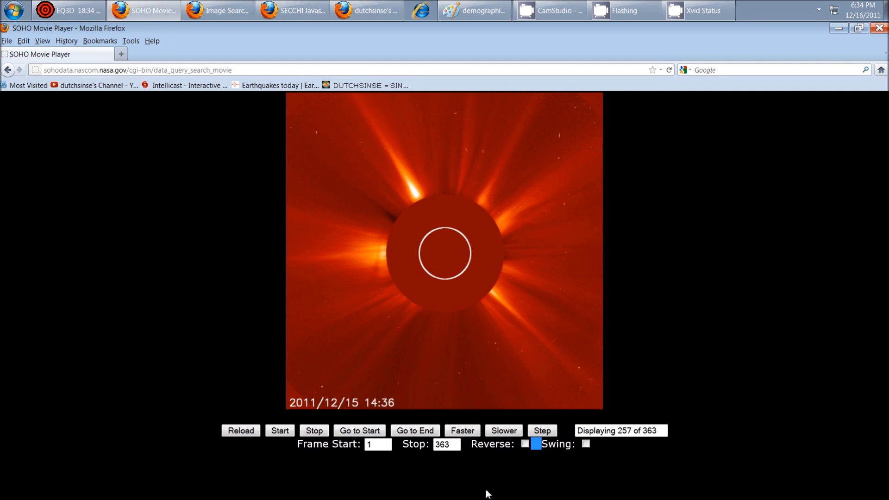
mouse_move(442, 496)
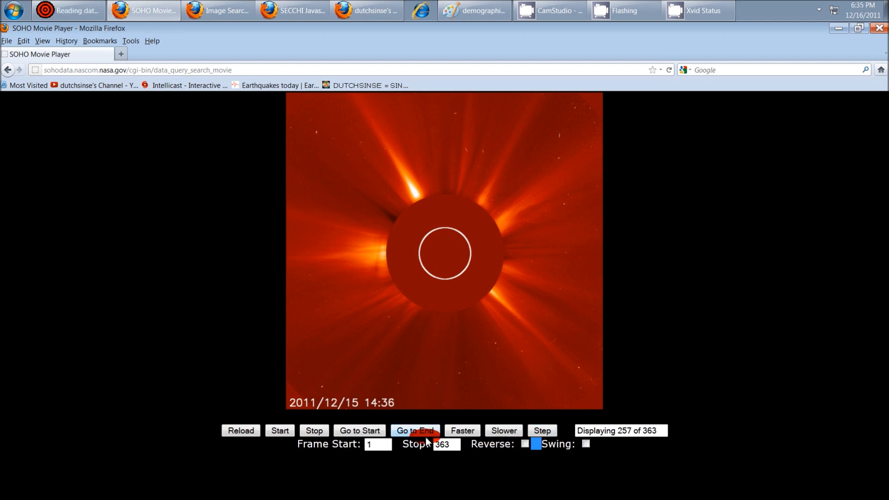
click(540, 431)
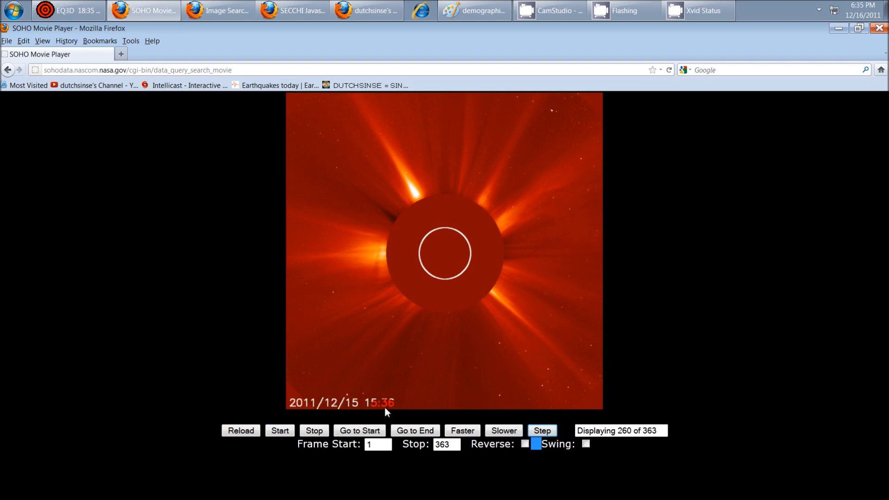
click(541, 431)
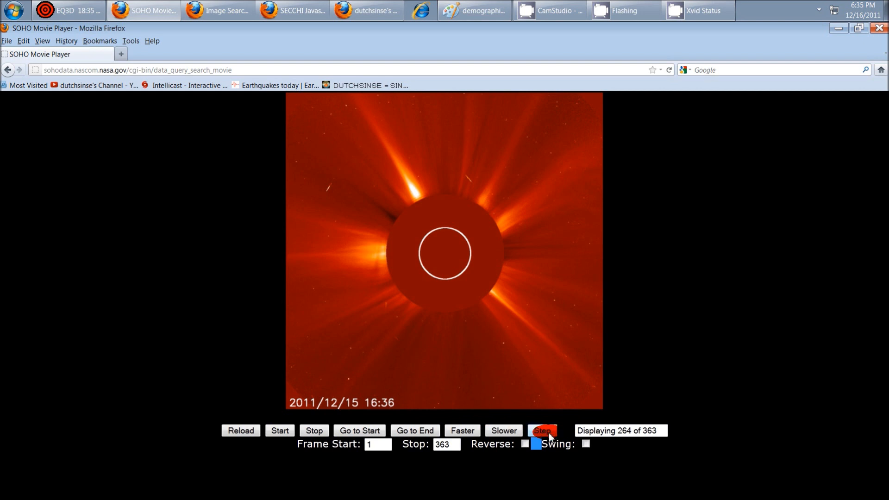
click(542, 430)
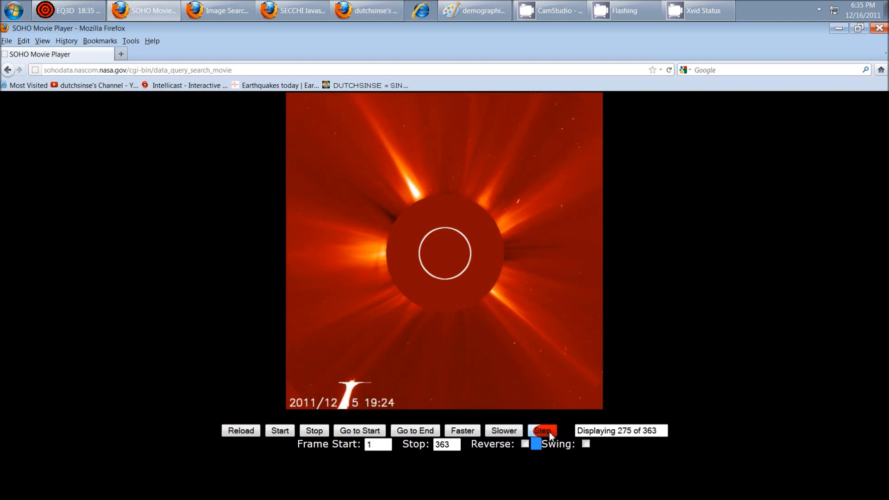
click(542, 430)
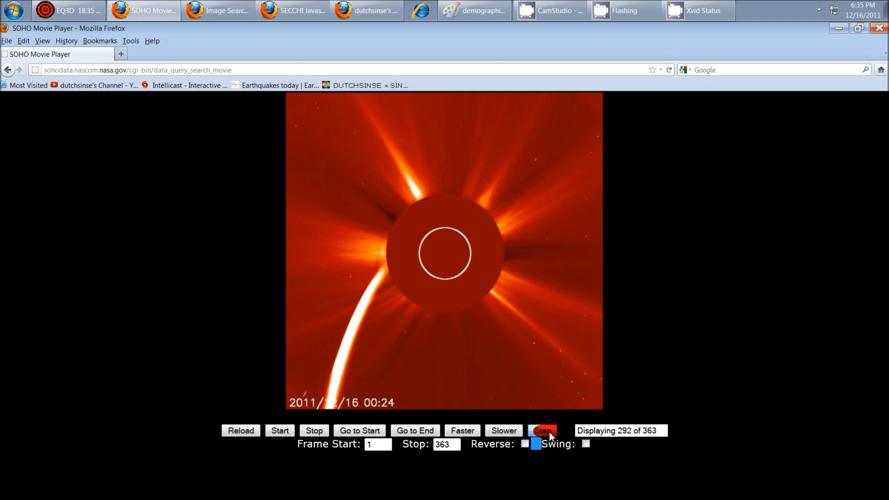
click(541, 430)
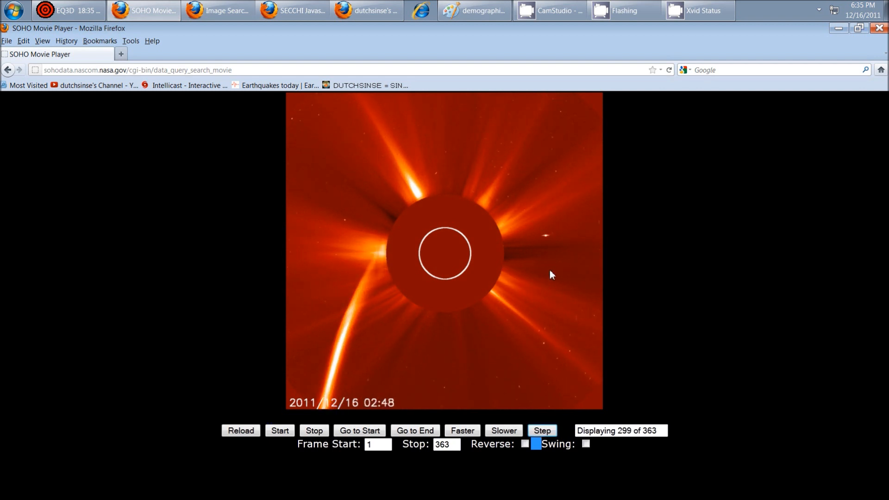
mouse_move(369, 226)
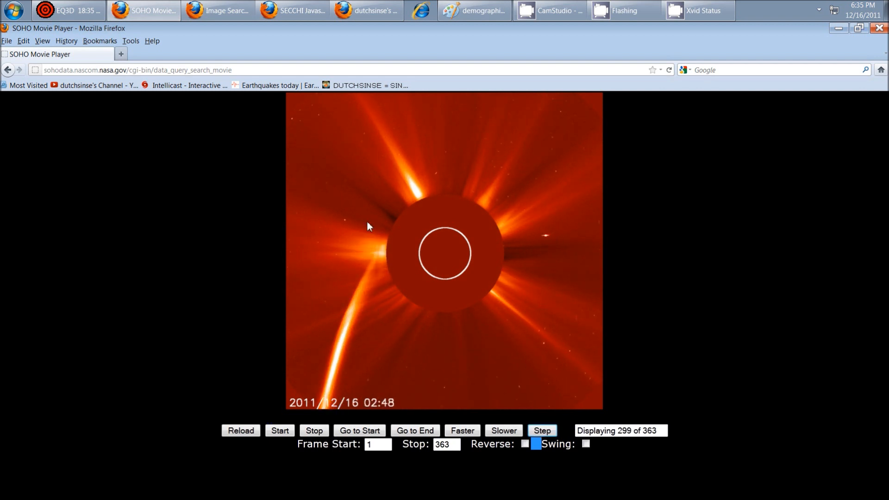
click(541, 431)
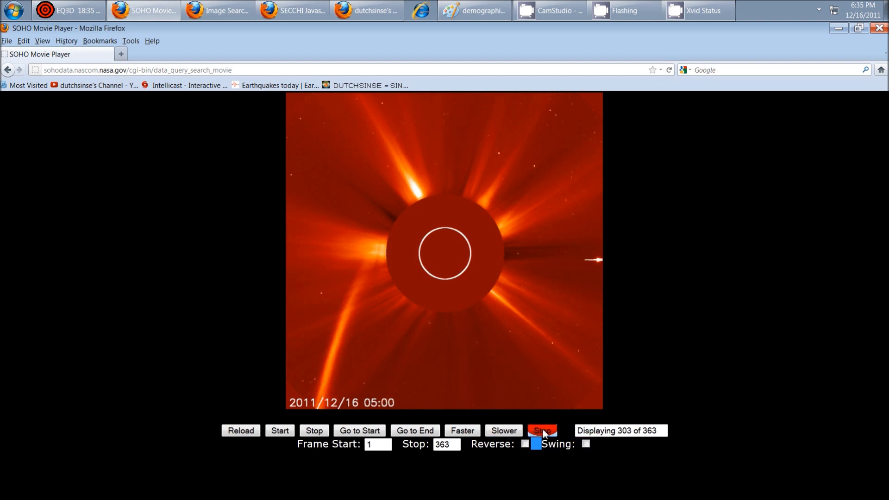
click(541, 430)
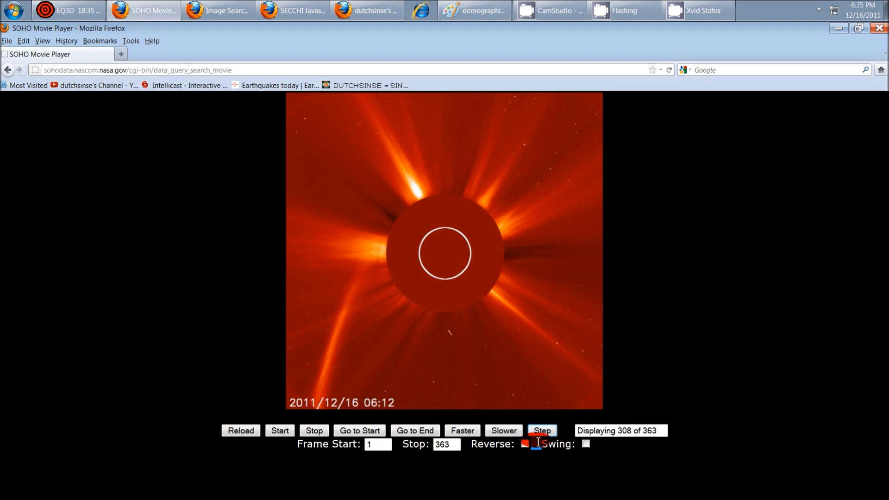
Step: Reverse the movie direction, speed it up and play it backward from December 16 to December 13
click(540, 431)
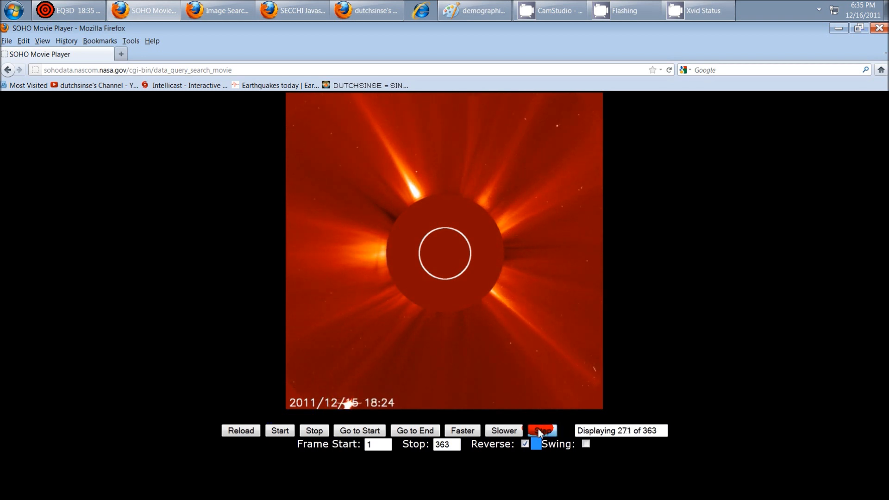
click(542, 430)
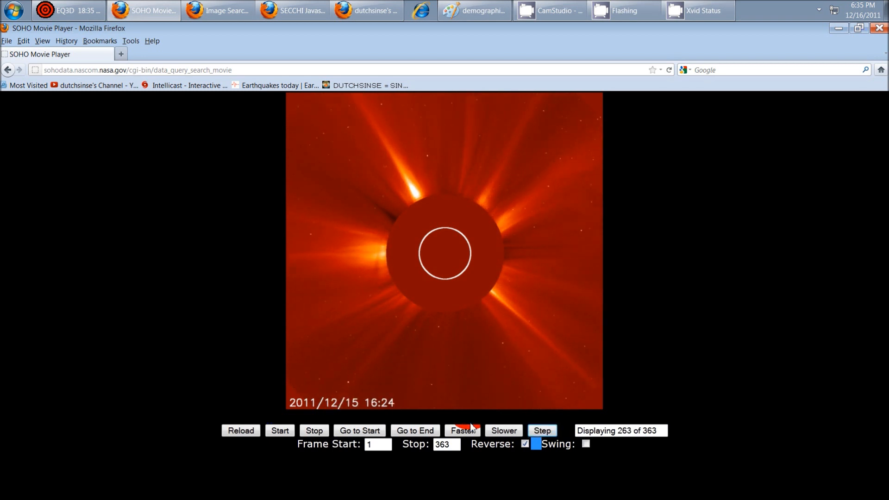
click(279, 430)
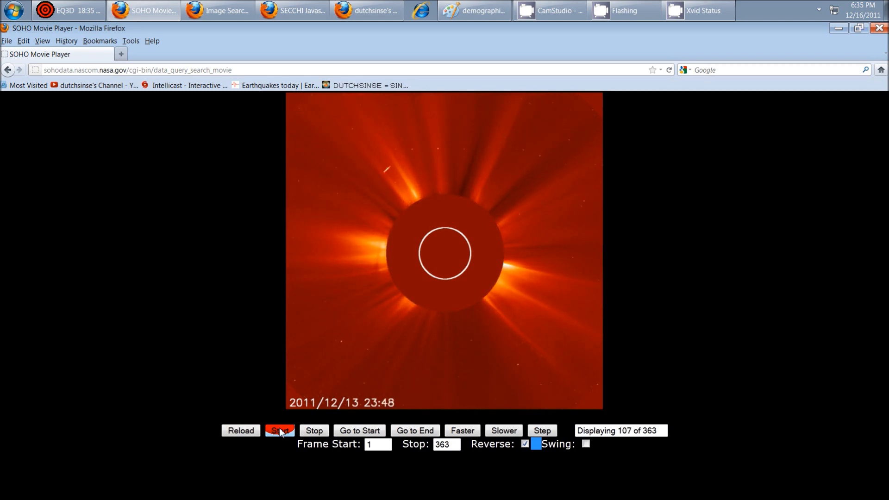
click(278, 431)
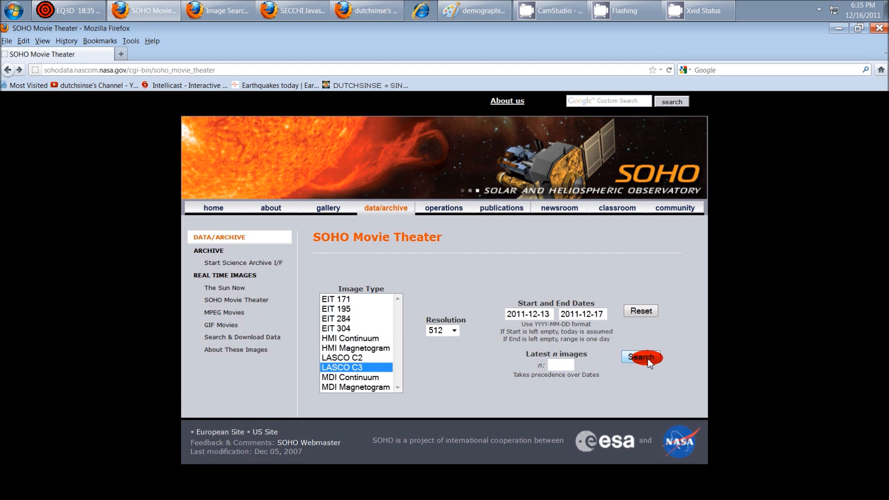
Step: Search for the LASCO C3 movie for 2011-12-13 to 2011-12-17, loading 351 frames
click(639, 357)
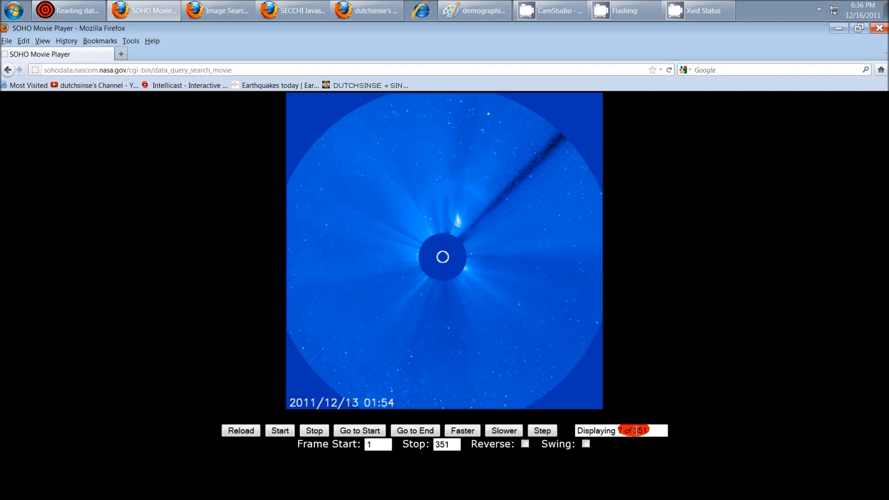
click(216, 10)
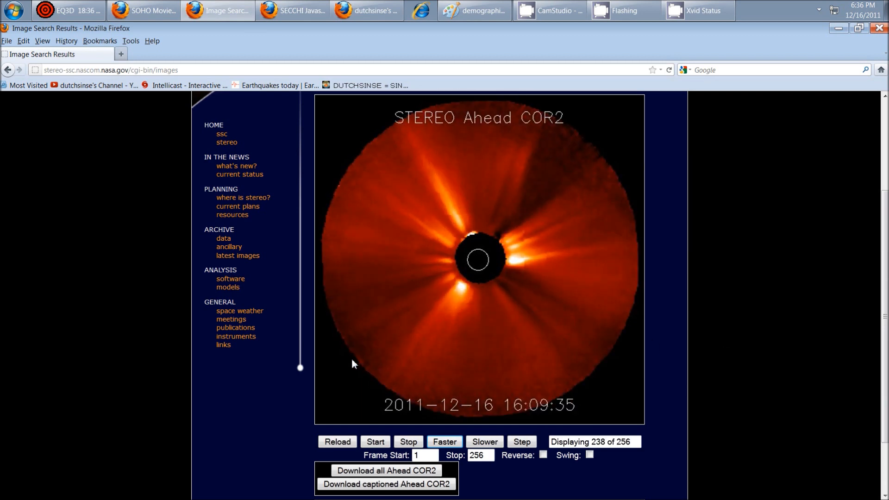
Step: Speed up the STEREO Ahead COR2 movie twice, reaching frame 140 of 256 on 2011-12-14
click(445, 442)
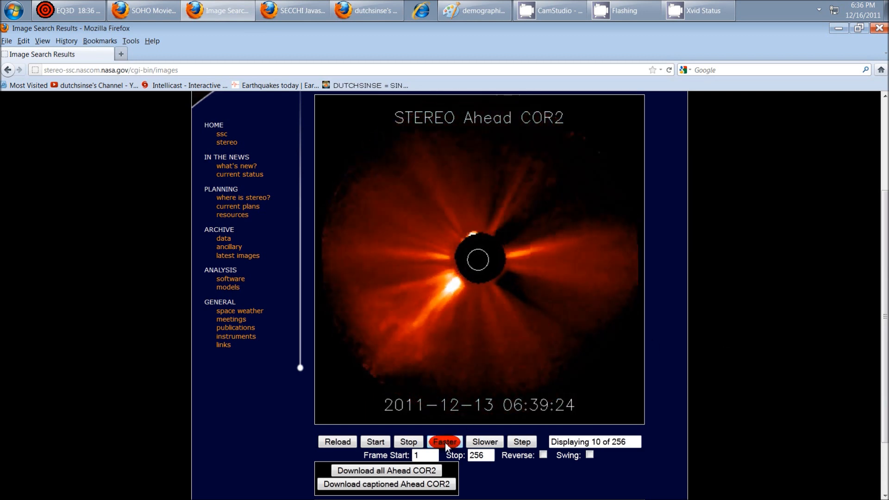
click(444, 441)
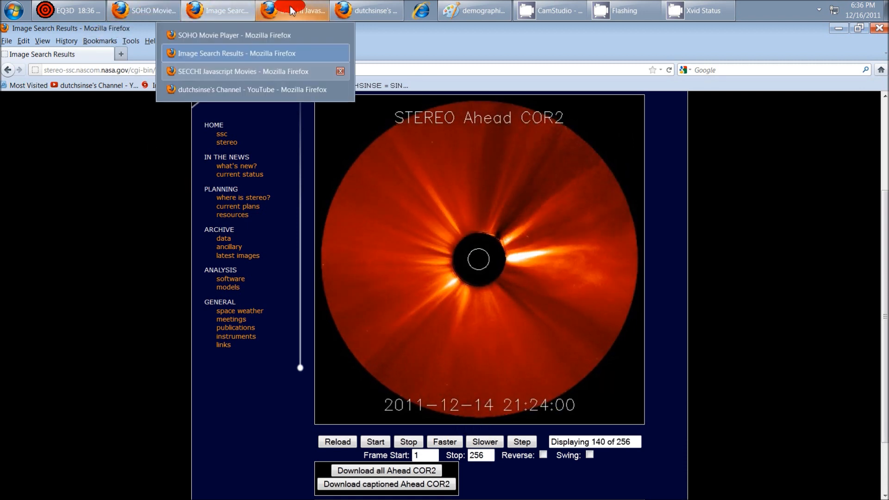
Step: Query the HI telescope on SECCHI-B from 20111213 for 4 days, loading a 72-frame movie
click(242, 72)
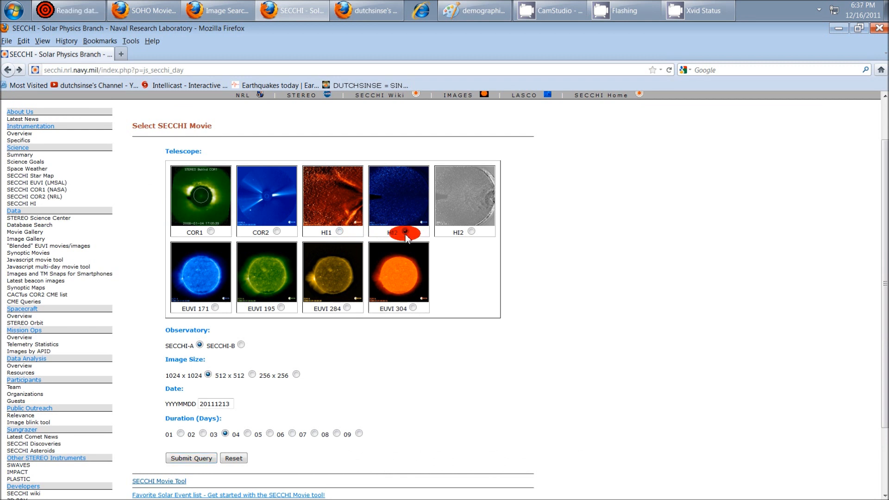
click(389, 232)
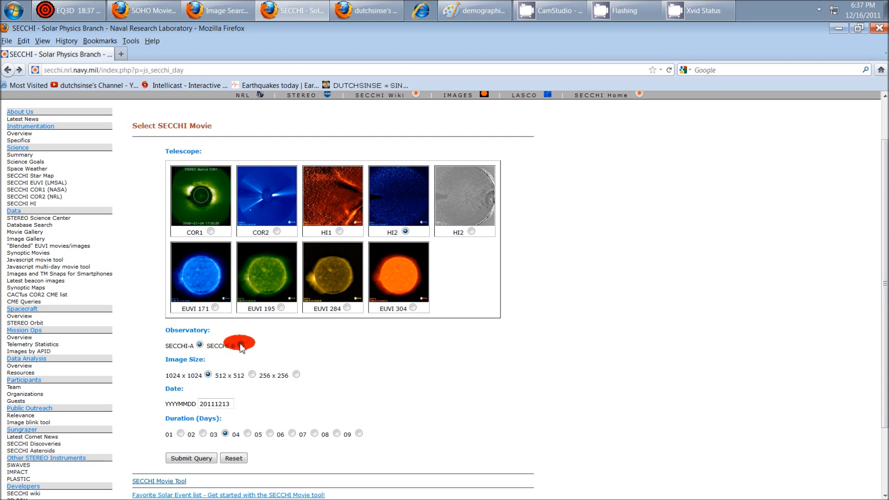
click(228, 345)
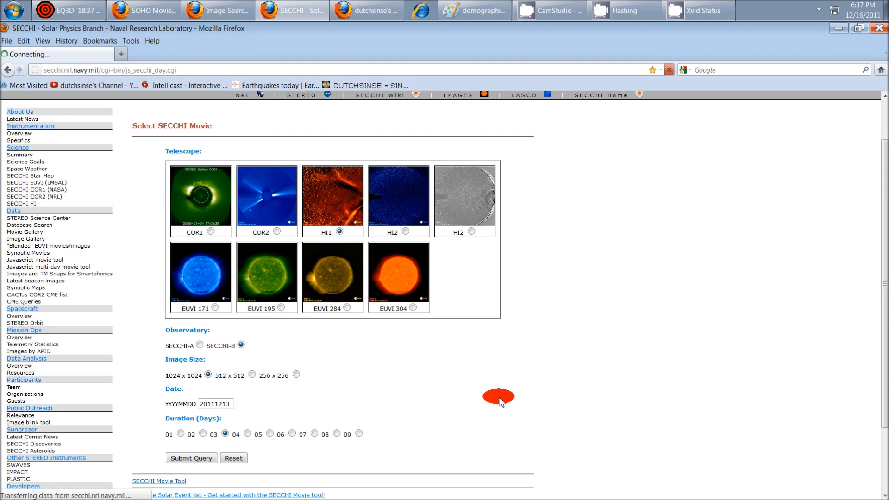
click(190, 457)
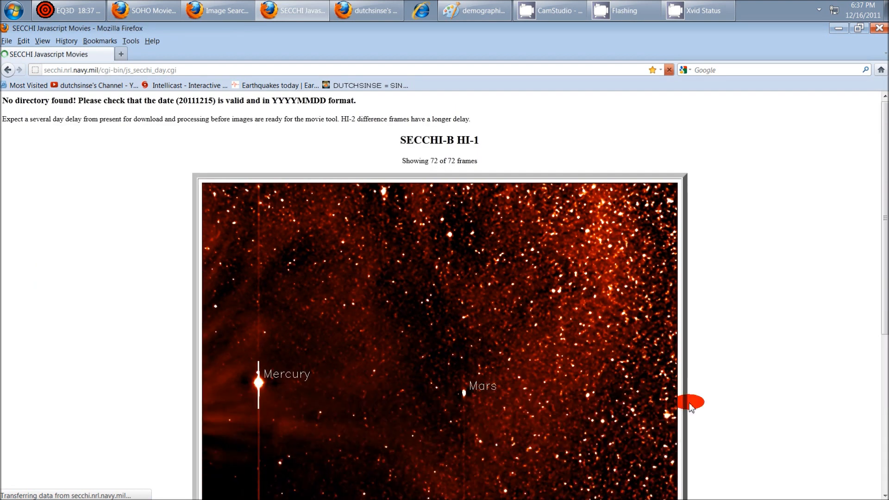
scroll(down, 3)
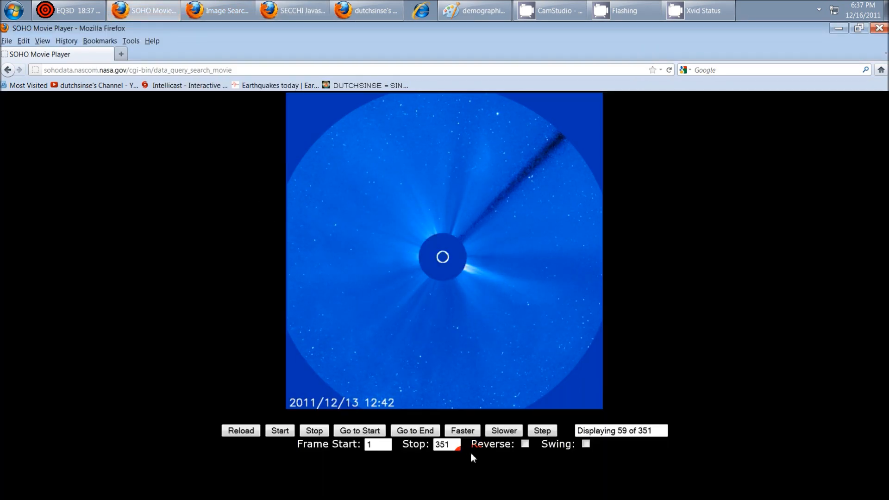
Step: Speed up the LASCO C3 movie around December 13, then bring up the EQ3D earthquake globe
click(462, 431)
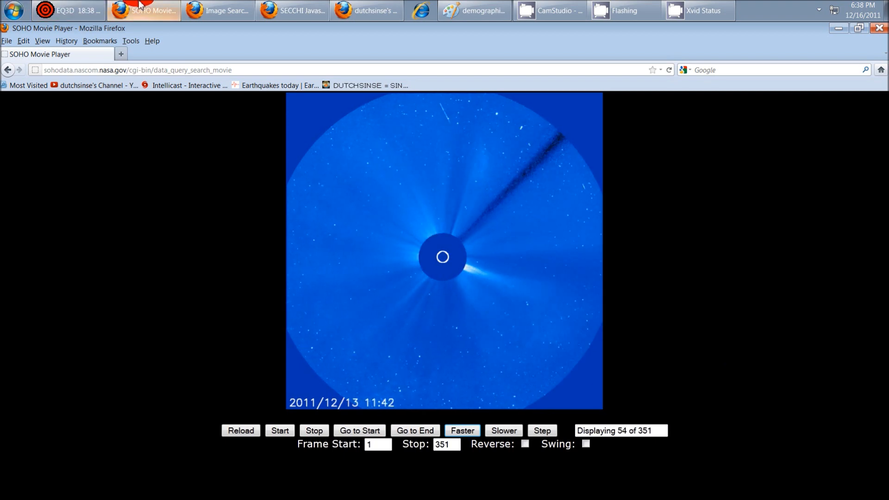
click(66, 11)
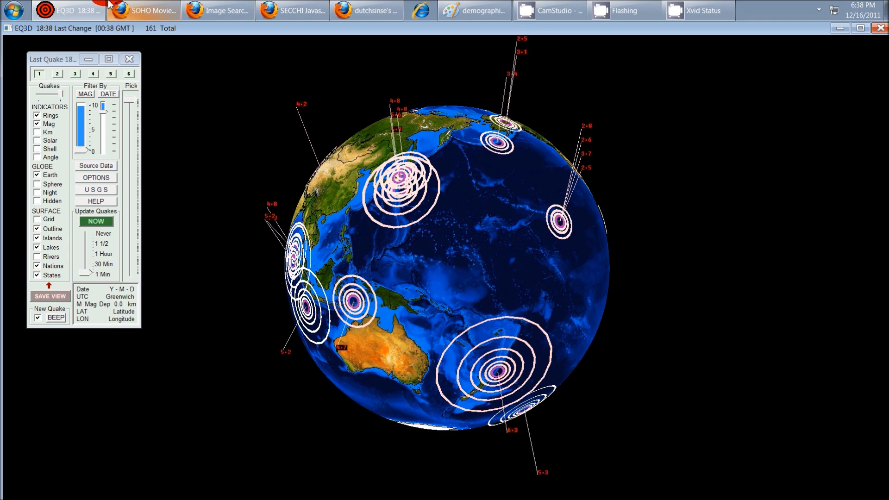
click(549, 10)
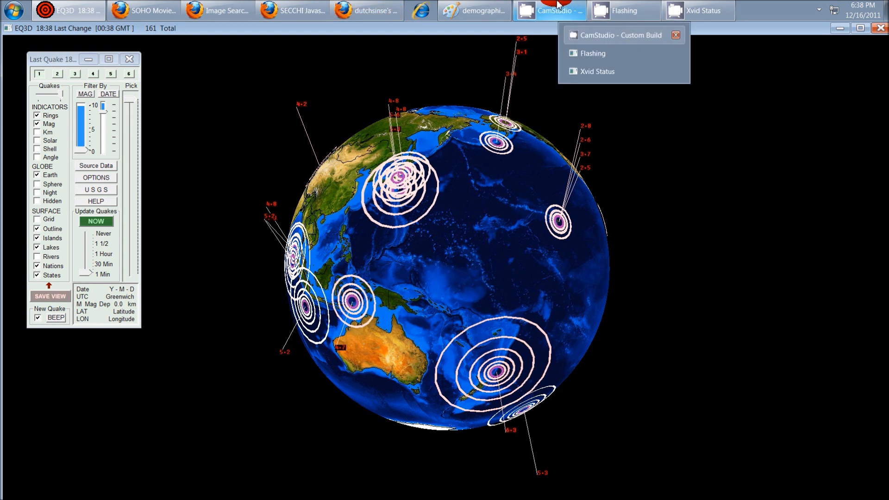